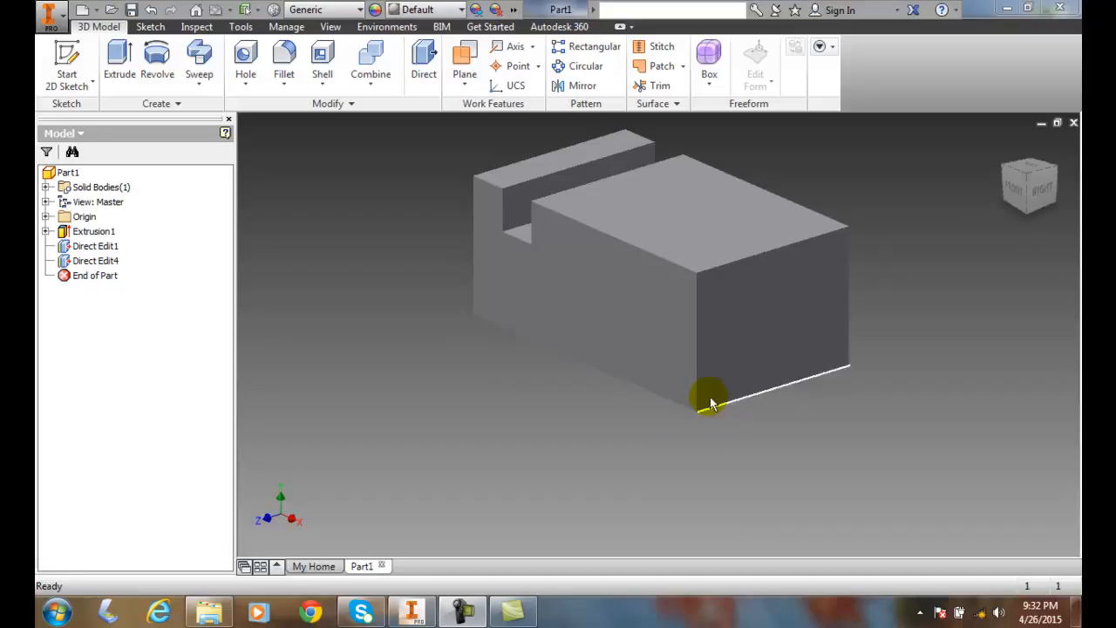
pyautogui.moveTo(349, 392)
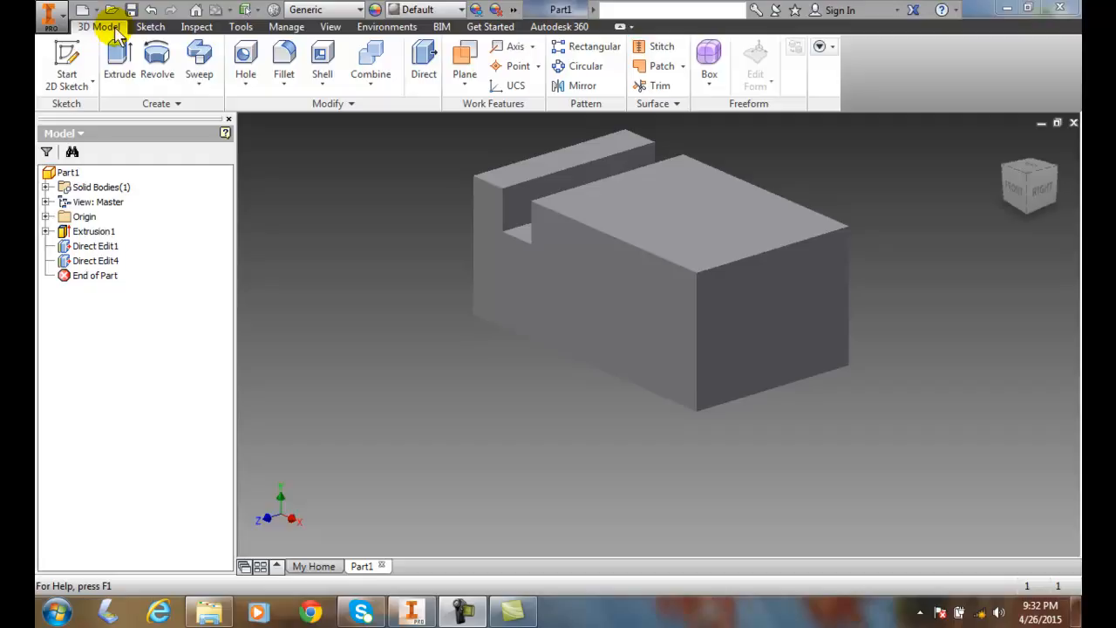
pyautogui.moveTo(424, 66)
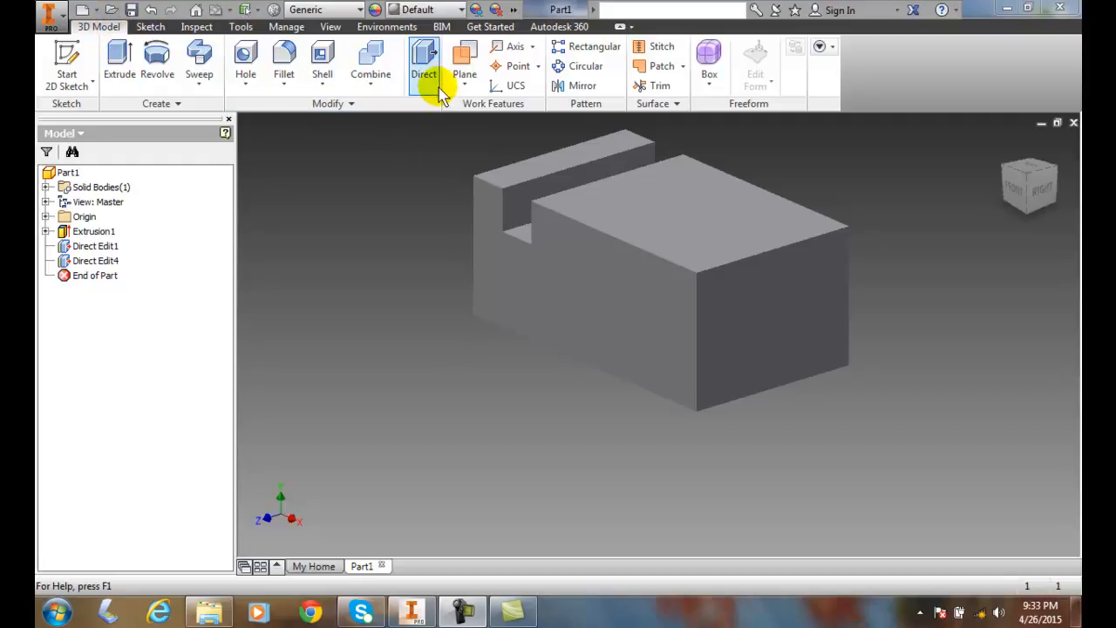
# Begin a Direct Edit Rotate on the block's front face and tilt it to an exact 20-degree angle.
pyautogui.click(423, 61)
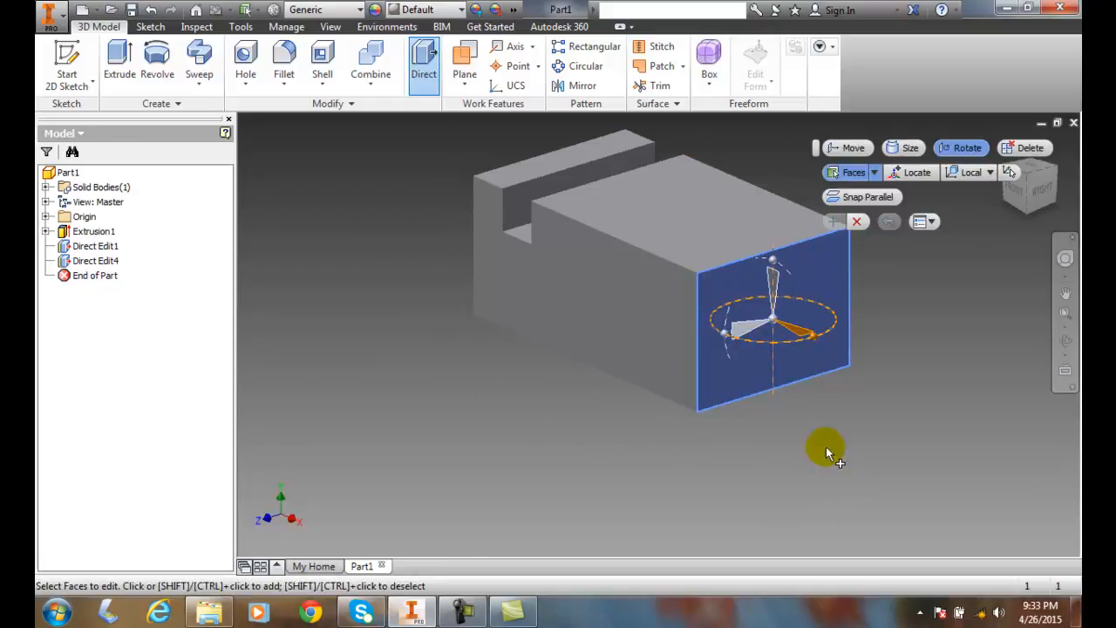
pyautogui.moveTo(812, 462)
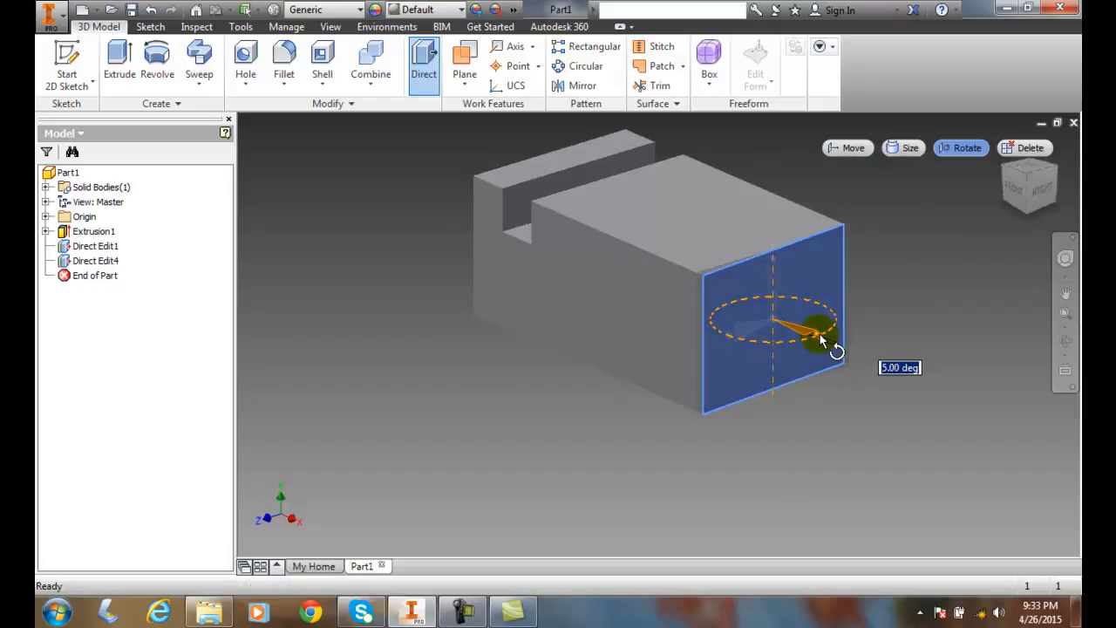
pyautogui.moveTo(816, 335); pyautogui.dragTo(836, 332)
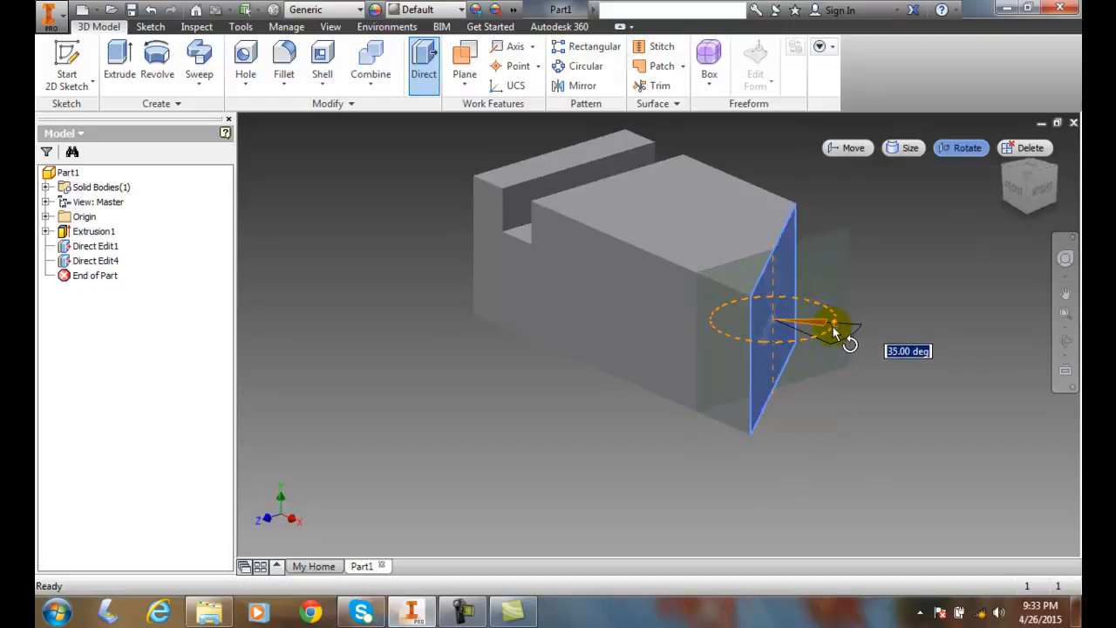
pyautogui.moveTo(837, 328); pyautogui.dragTo(833, 329)
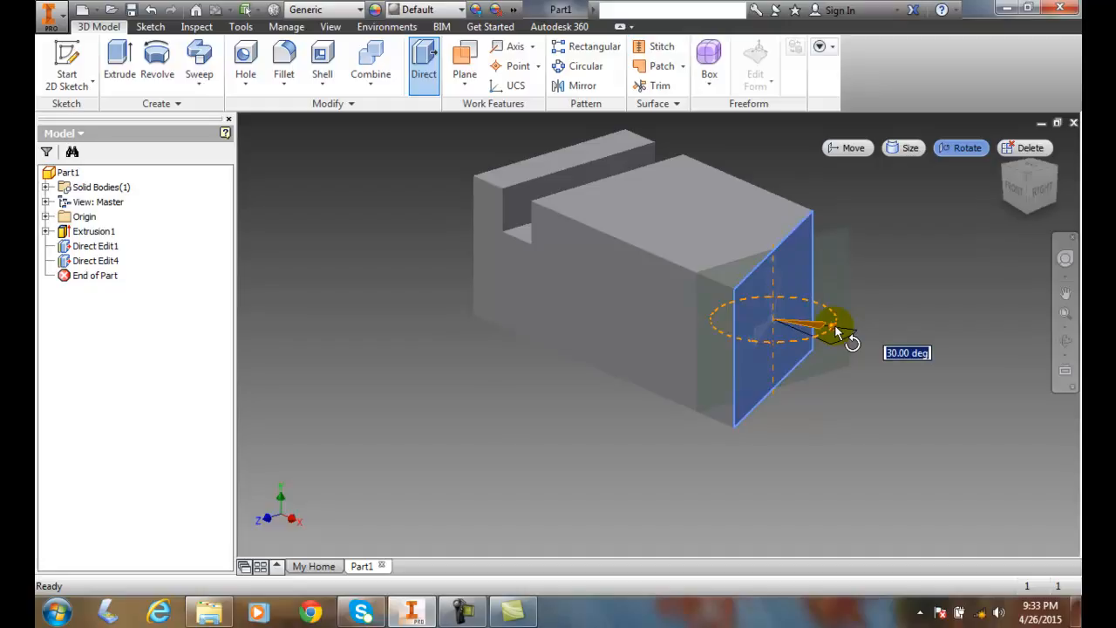
pyautogui.click(966, 147)
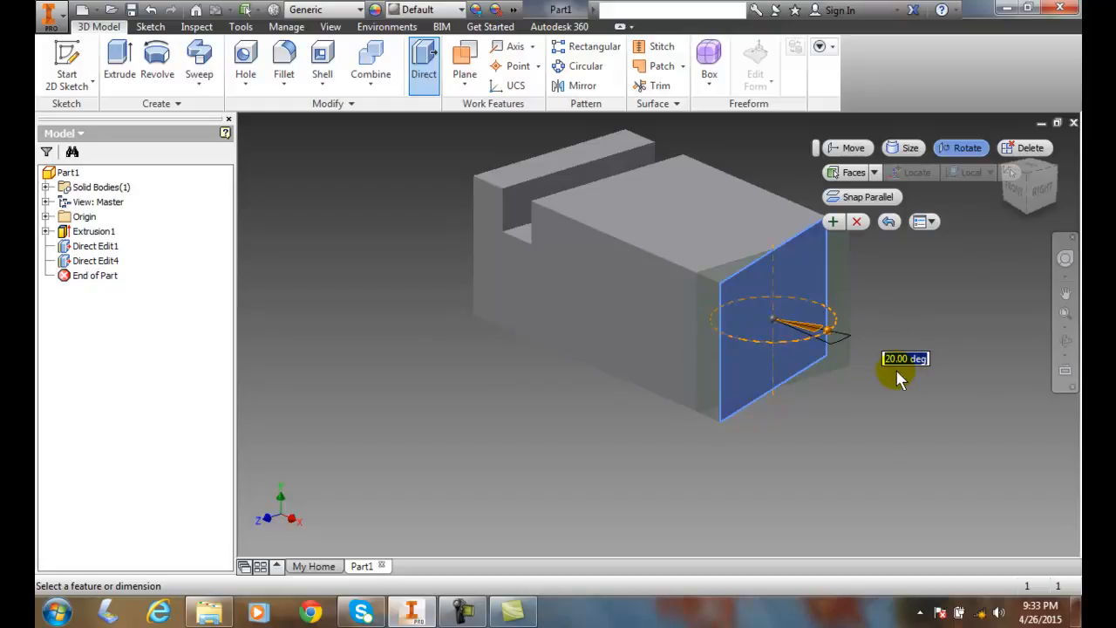
pyautogui.moveTo(889, 222)
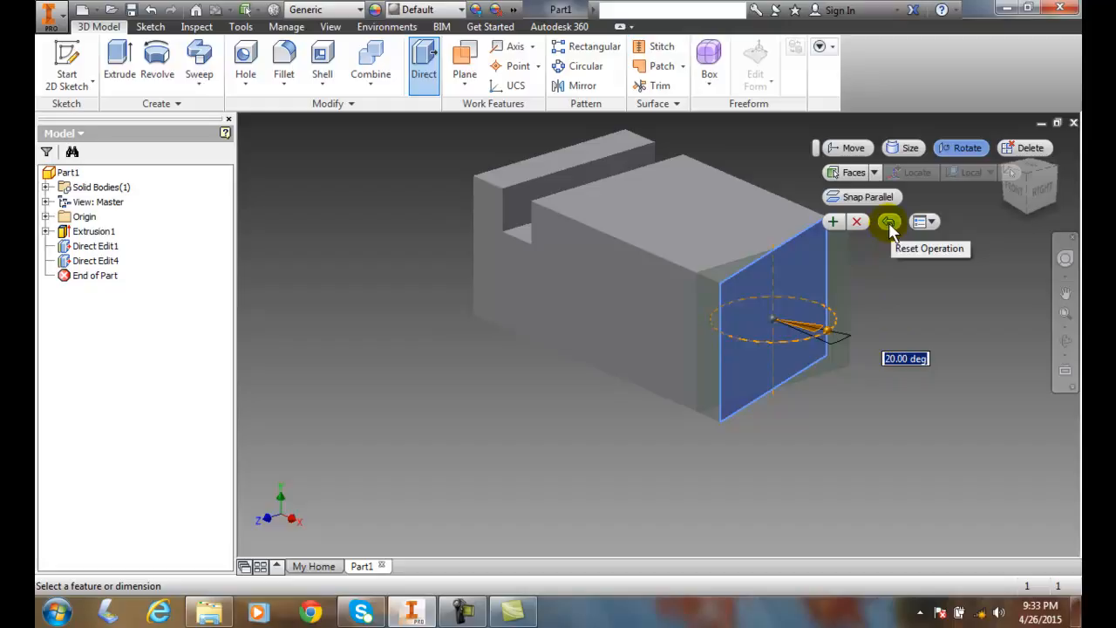
# Reset the 20-degree tilt and drag the triad so the rotation ring lies on the front face.
pyautogui.click(889, 222)
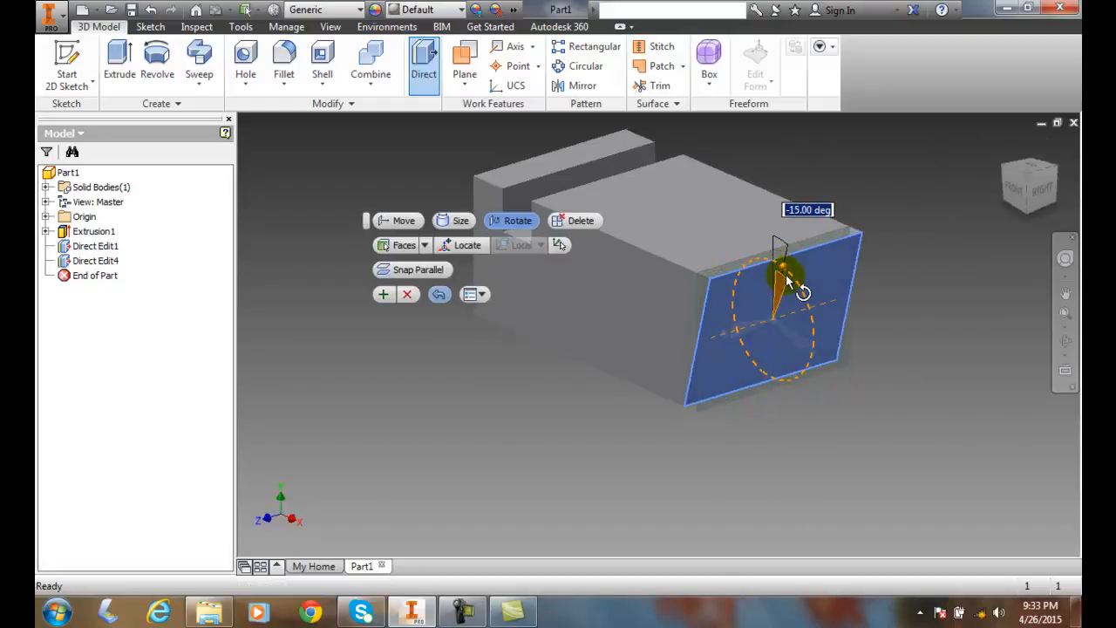
pyautogui.moveTo(788, 276); pyautogui.dragTo(753, 410)
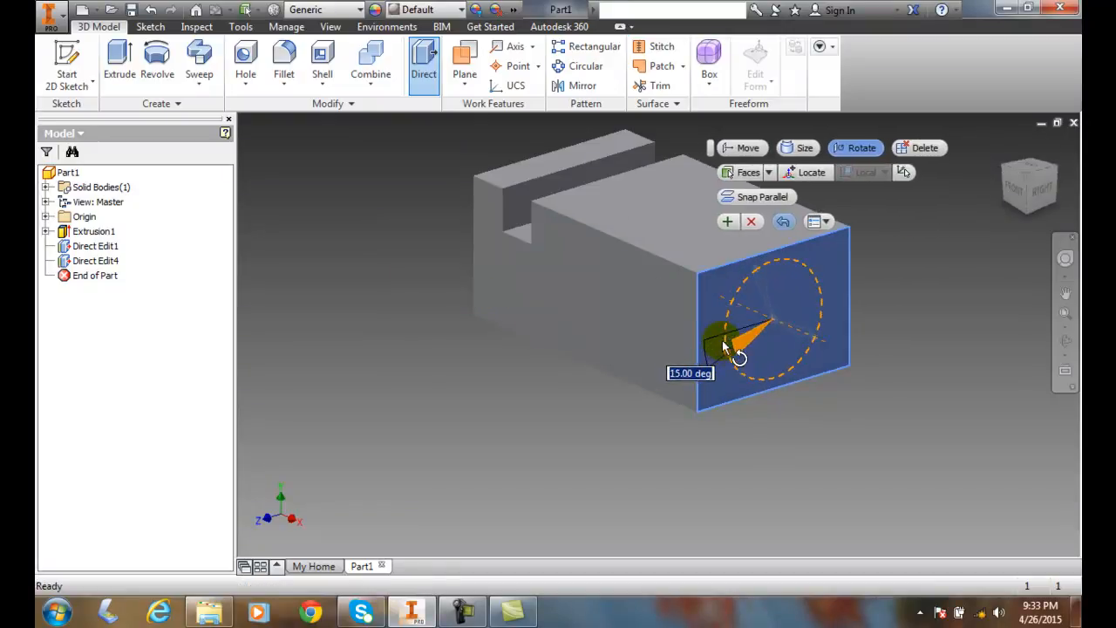
pyautogui.moveTo(736, 349); pyautogui.dragTo(714, 392)
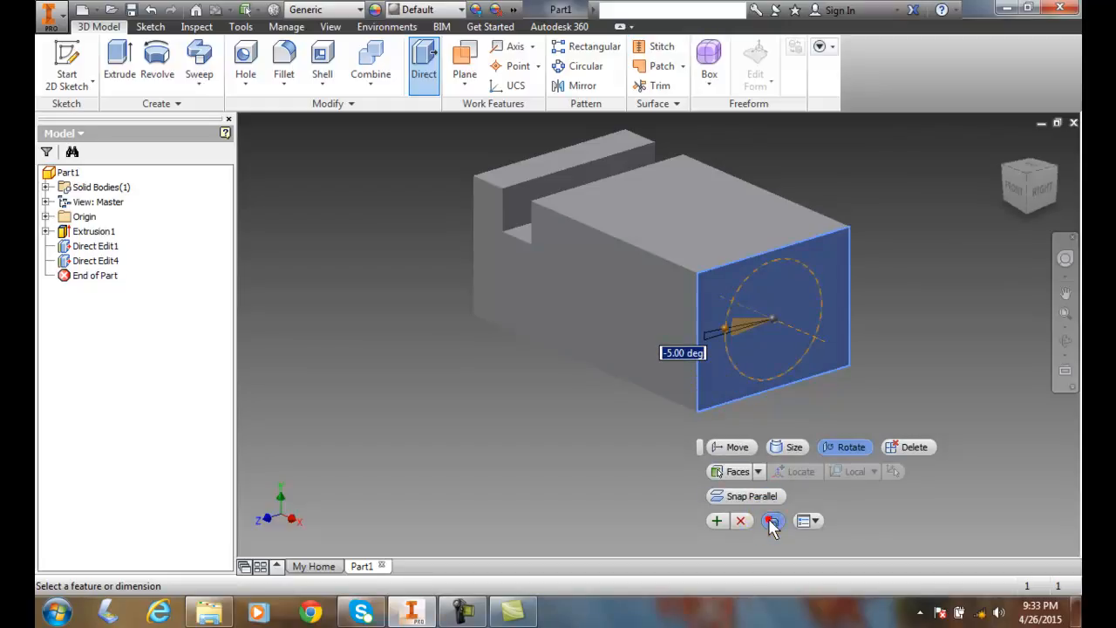
# Apply the front-face rotation as Direct Edit5 (Rotate1) and deselect to view the slanted block.
pyautogui.click(772, 520)
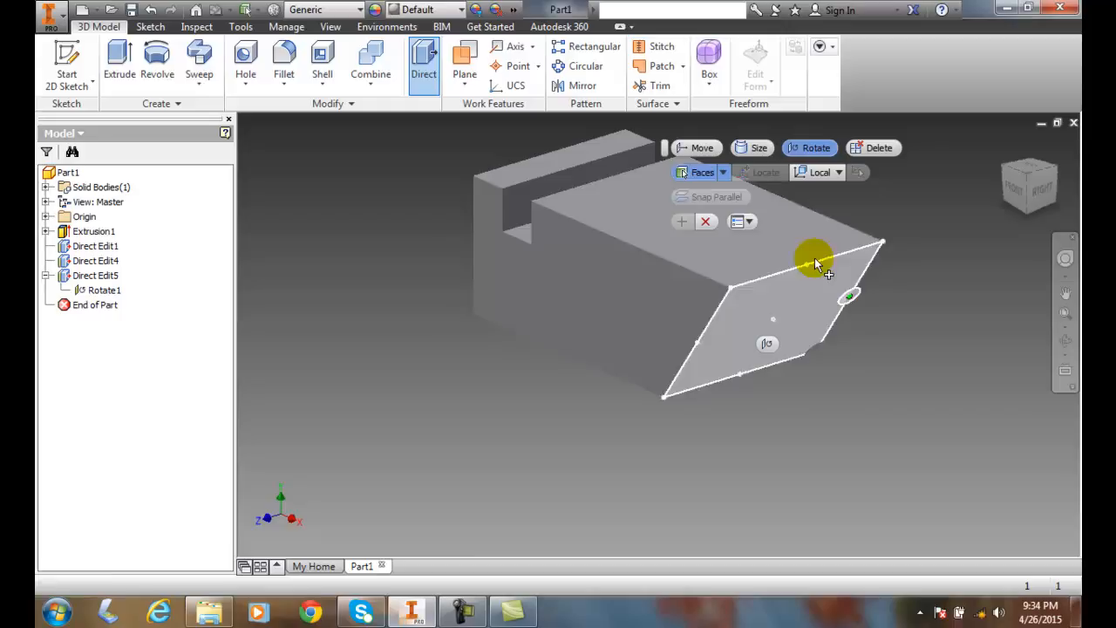
pyautogui.click(816, 427)
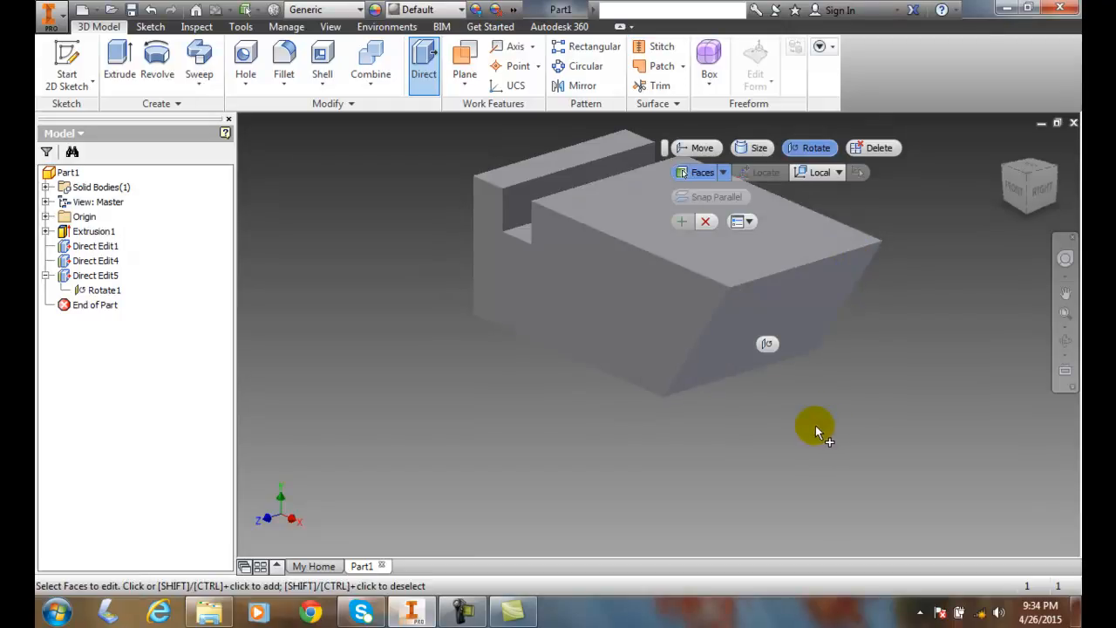